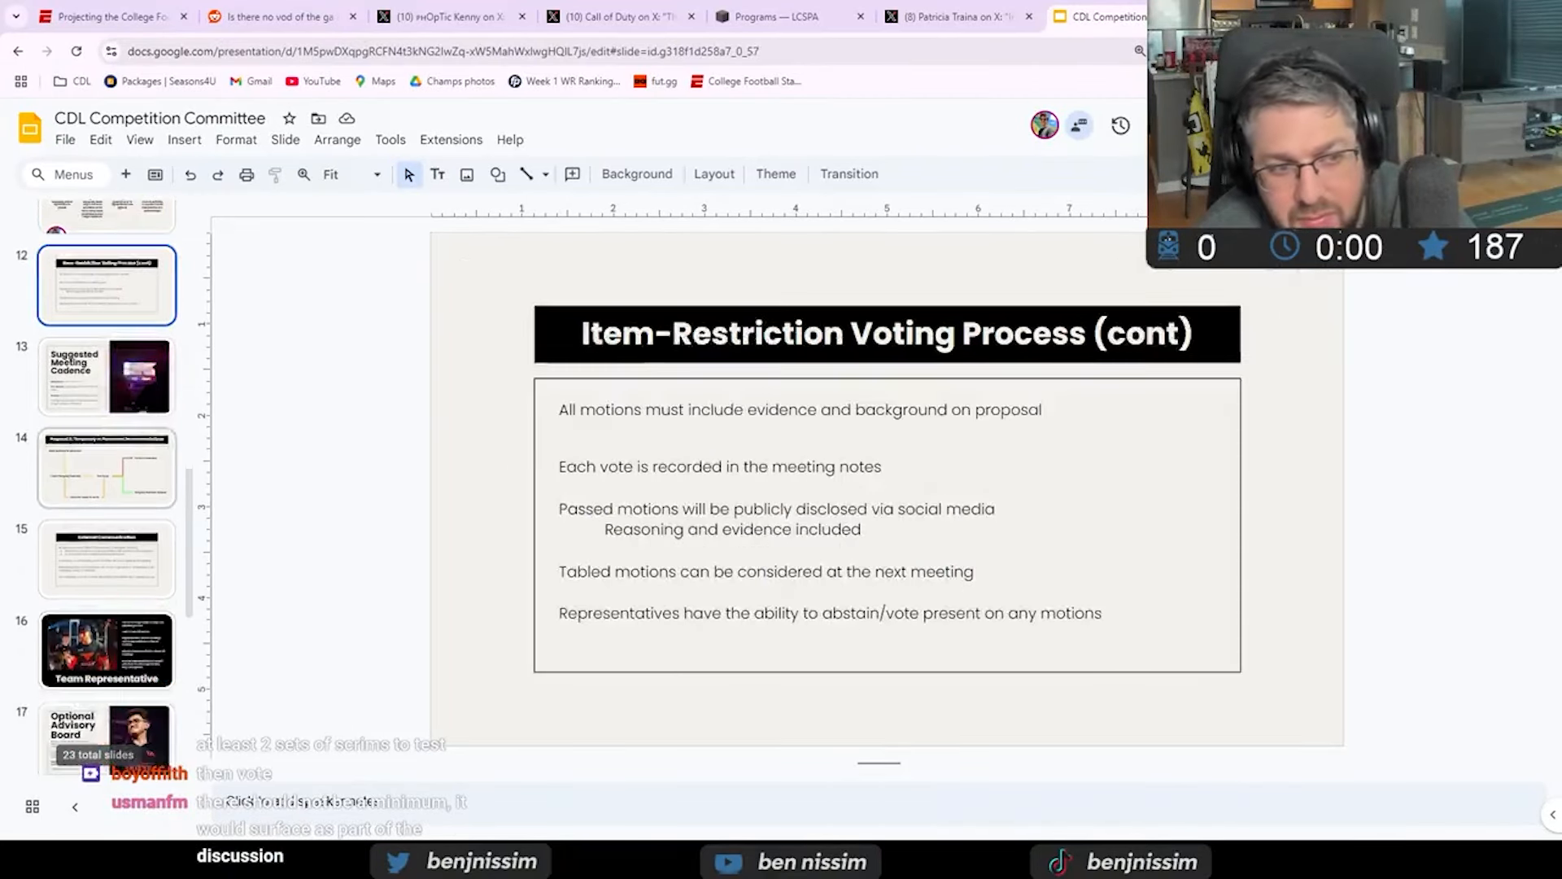
# Step: Go to slide 19, the Charter slide of the deck
pyautogui.click(108, 436)
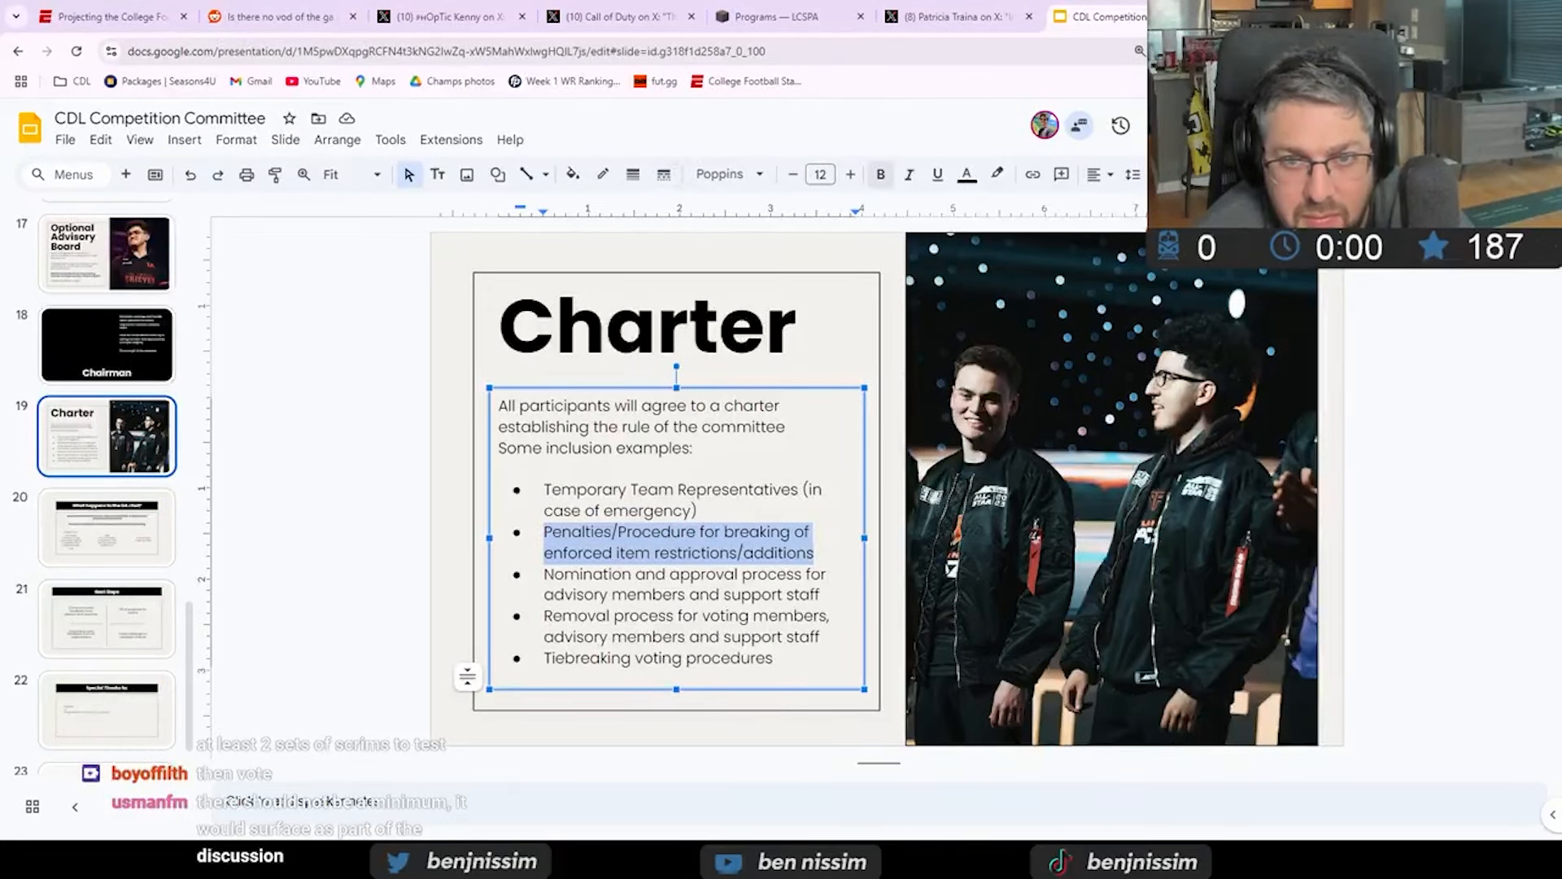
# Step: Bold the penalties bullet and retype 'Temporary Team Representatives (in case of emergency)' below it
pyautogui.click(881, 175)
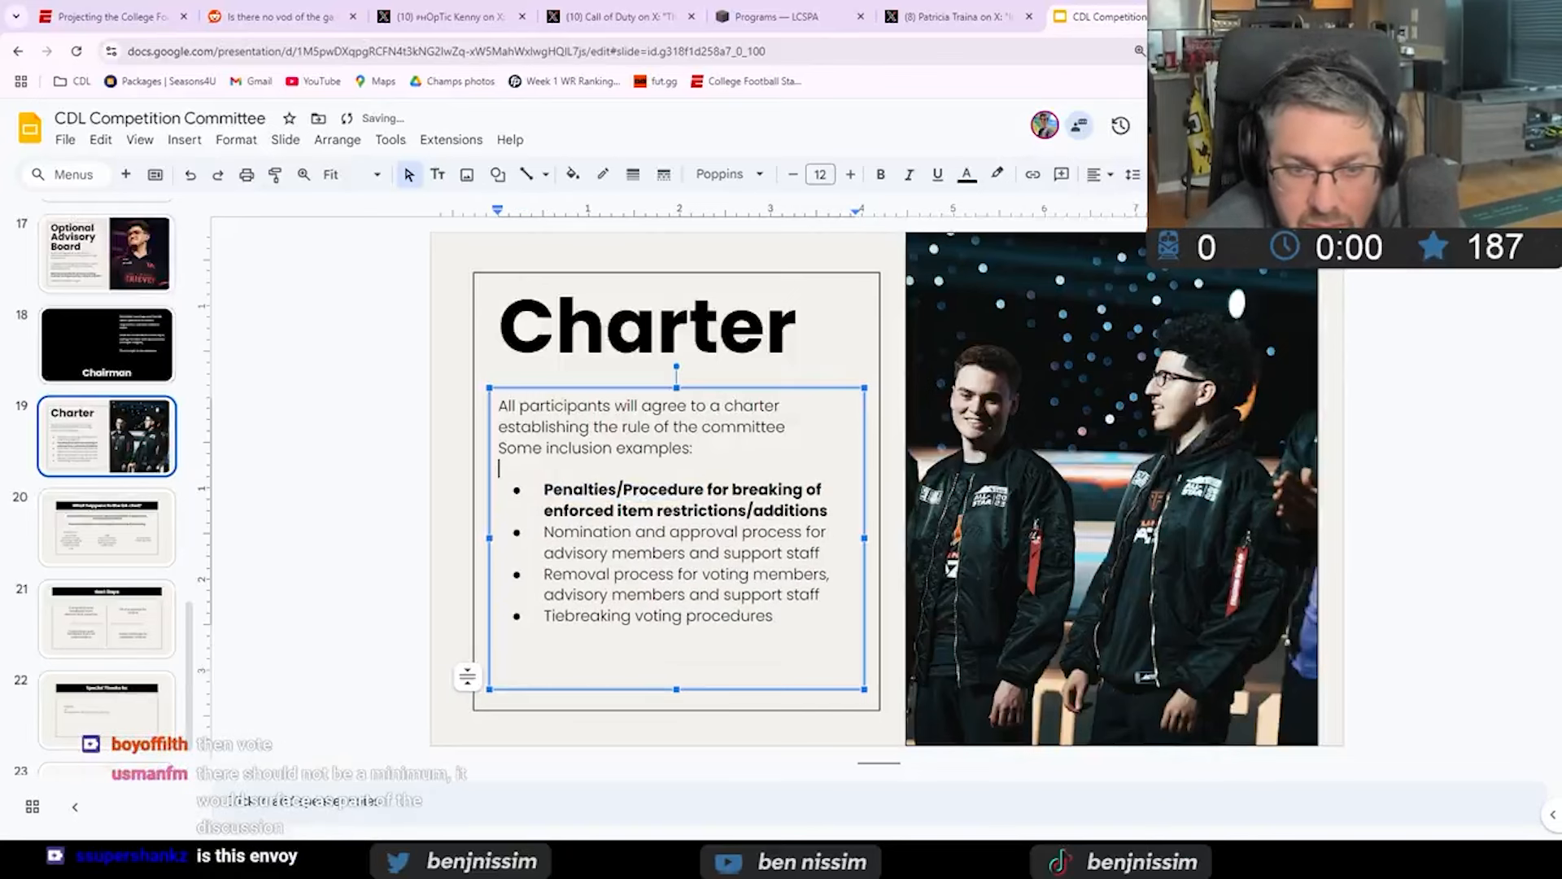
pyautogui.write('Temporary Team Representatives (in case of emergency)')
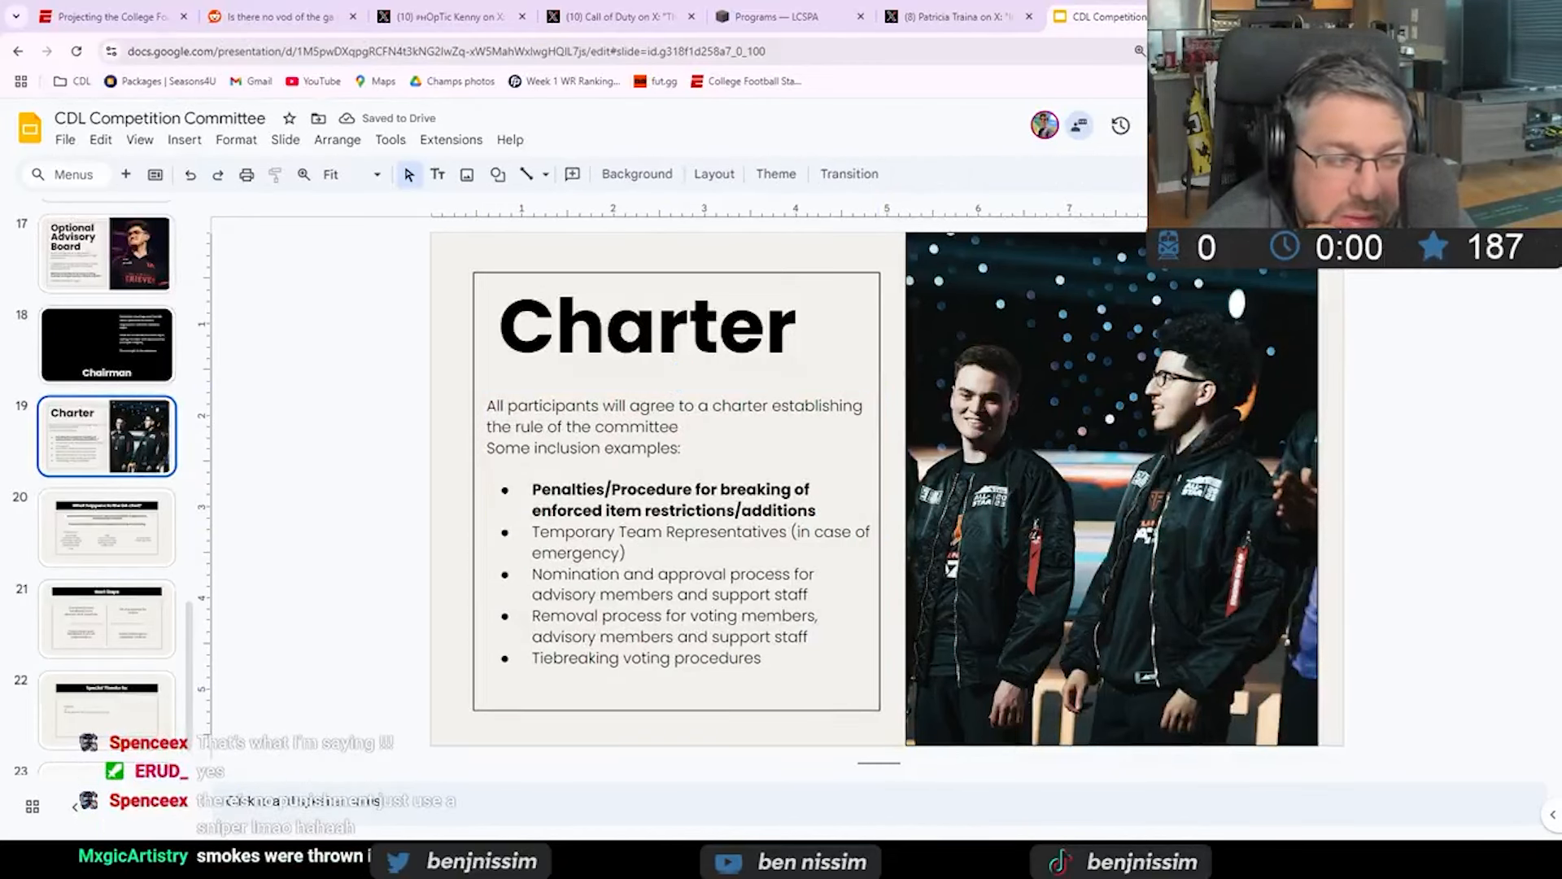
pyautogui.click(643, 426)
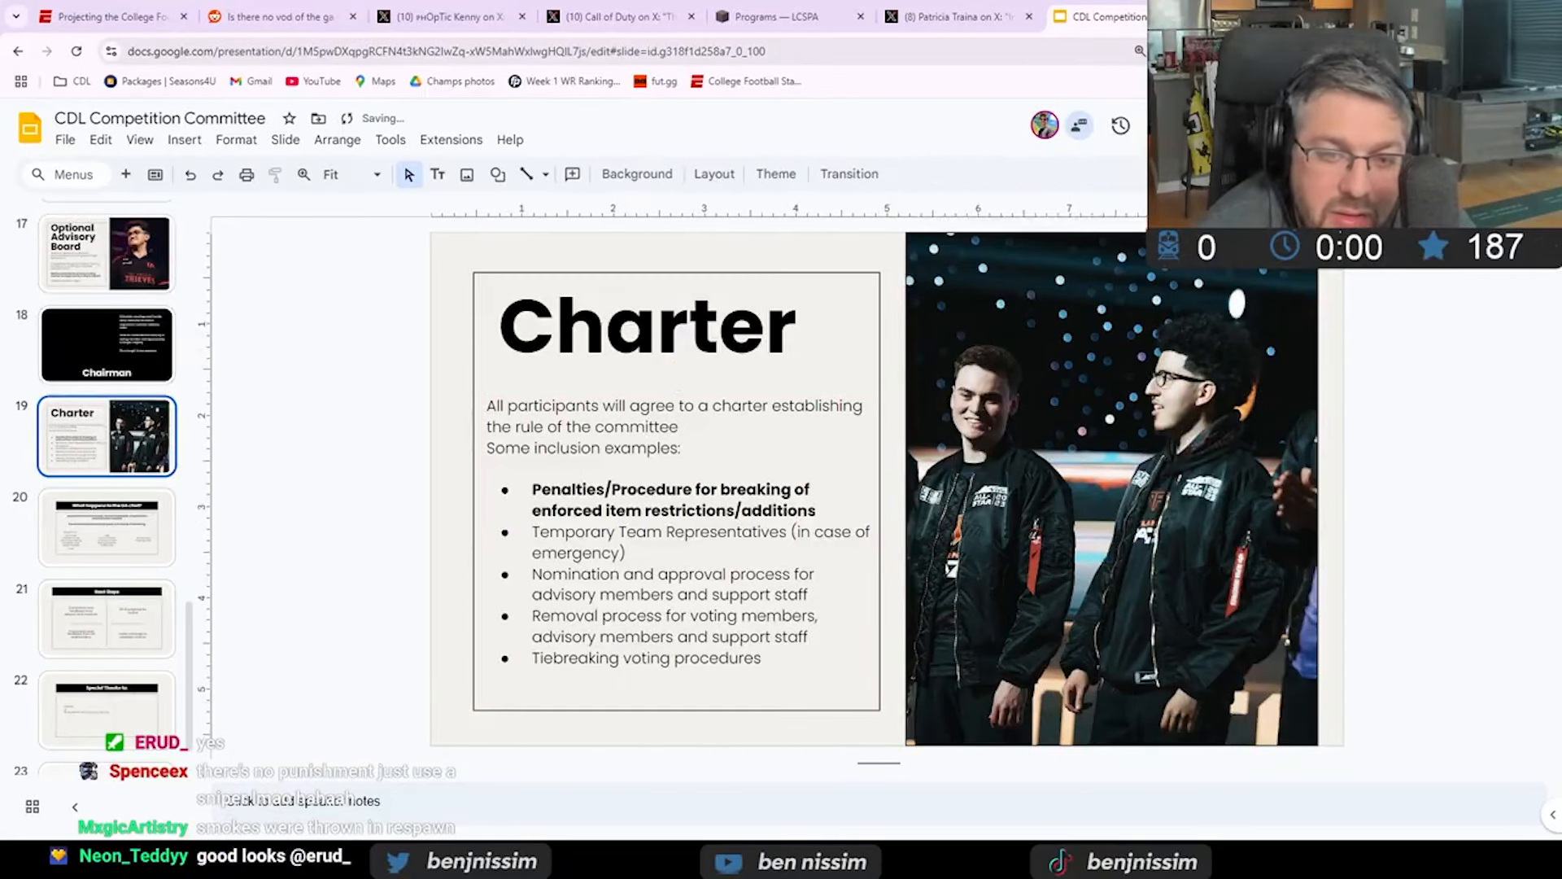
pyautogui.click(677, 528)
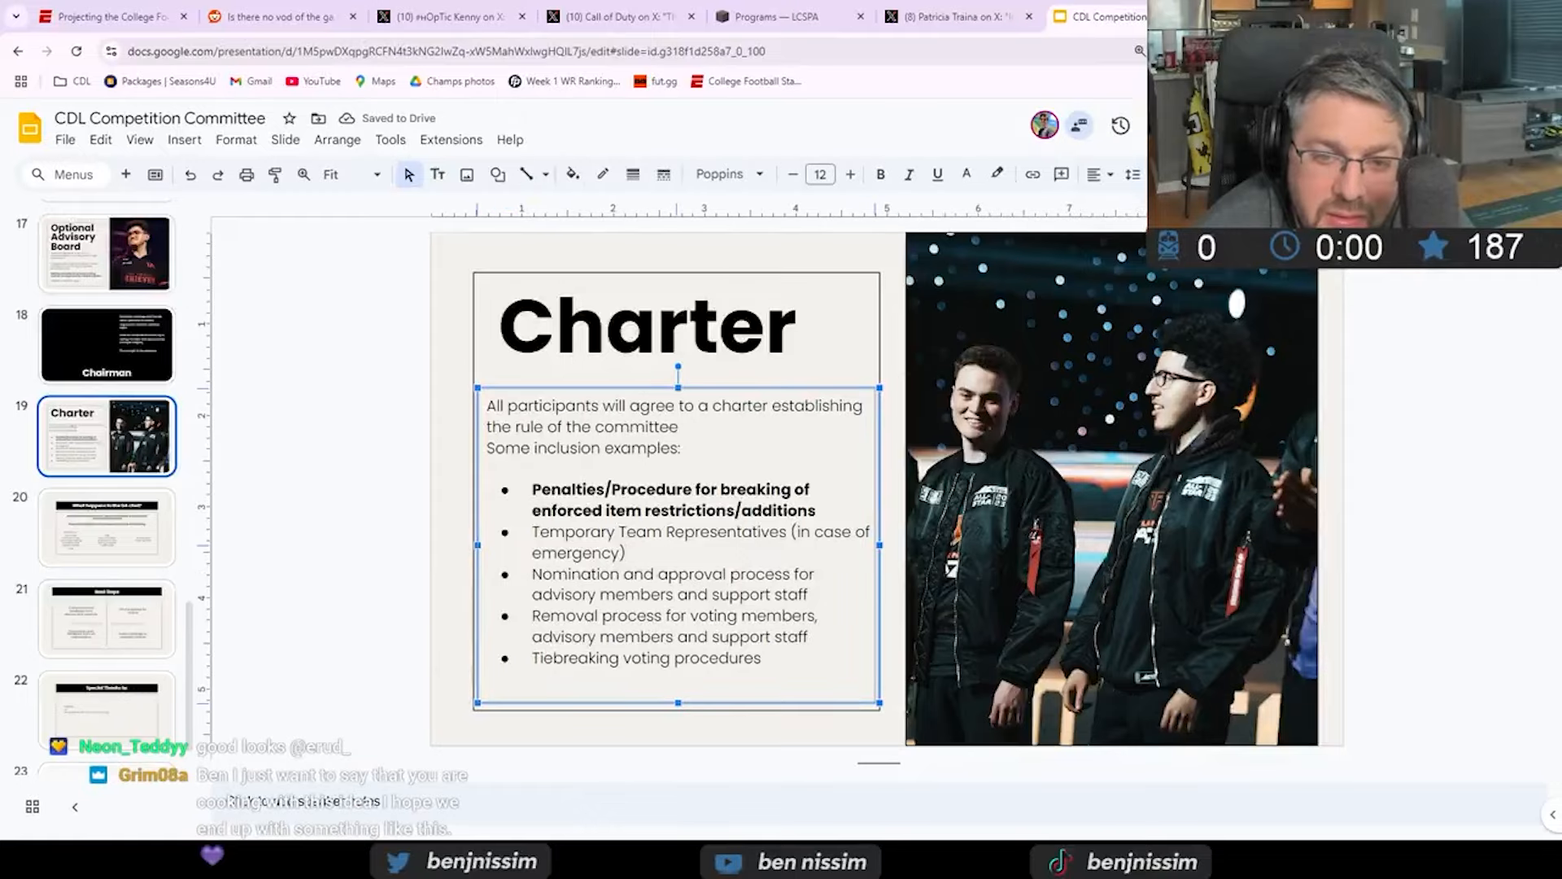